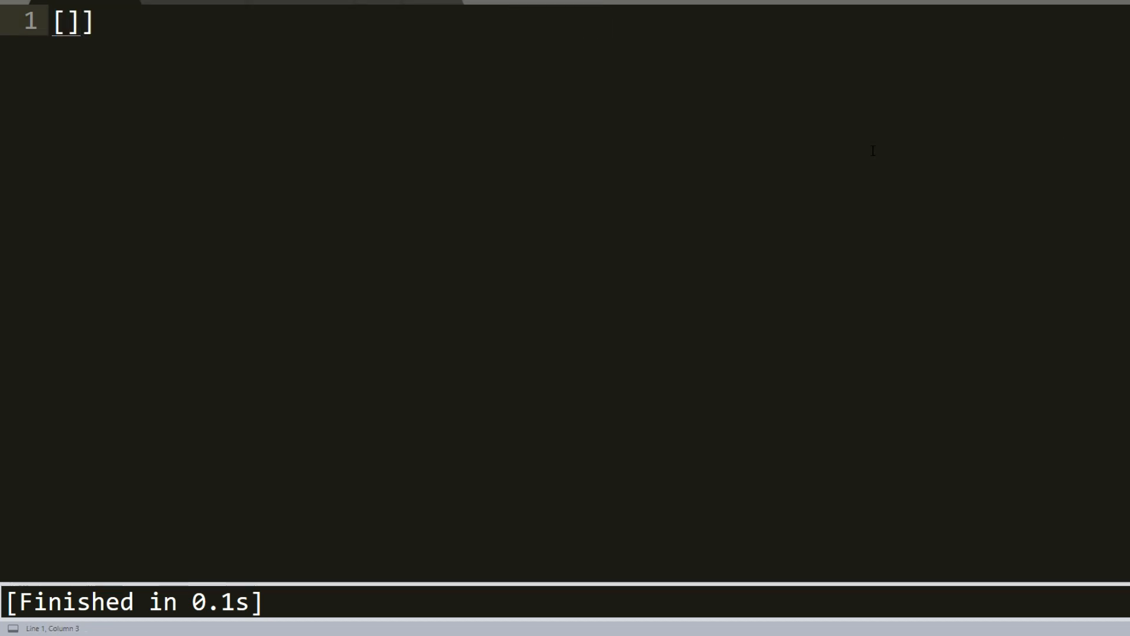
Sketch list notation [] [:] + * on line 1, removing the extra bracket
{"action": "key", "text": "BackSpace"}
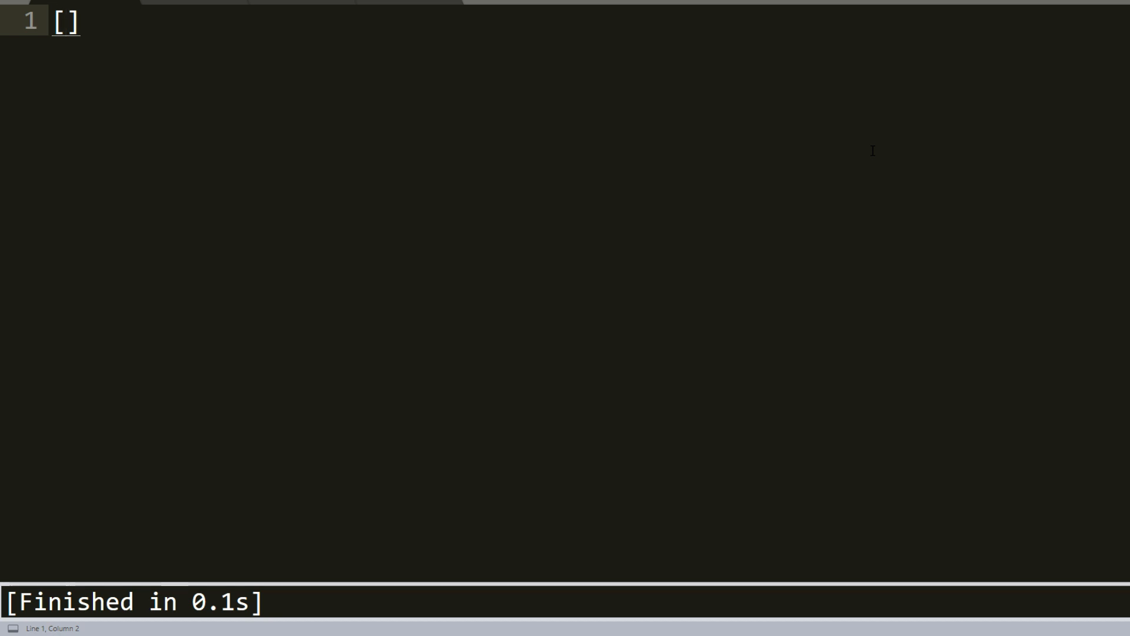
{"action": "left_click", "coordinate": [64, 22]}
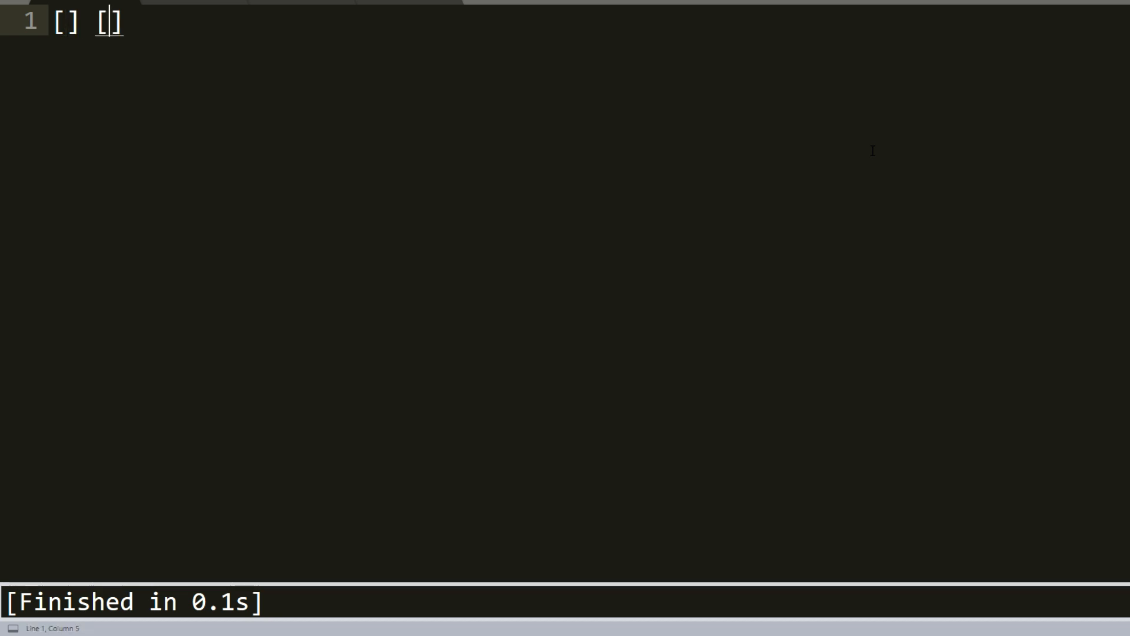
{"action": "type", "text": ":"}
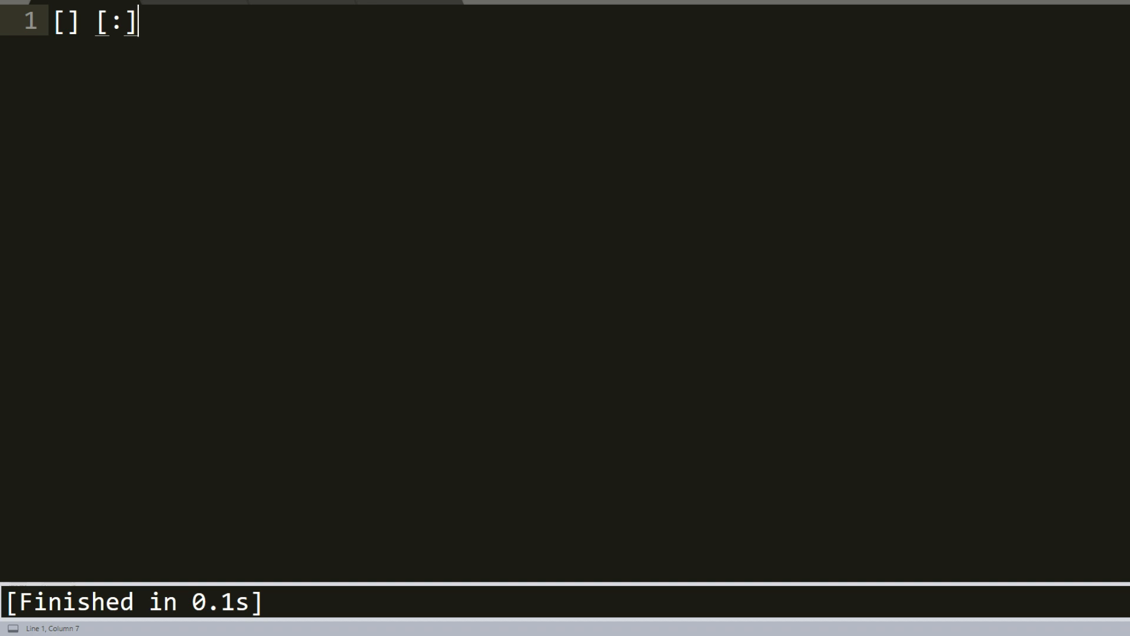
{"action": "type", "text": "+"}
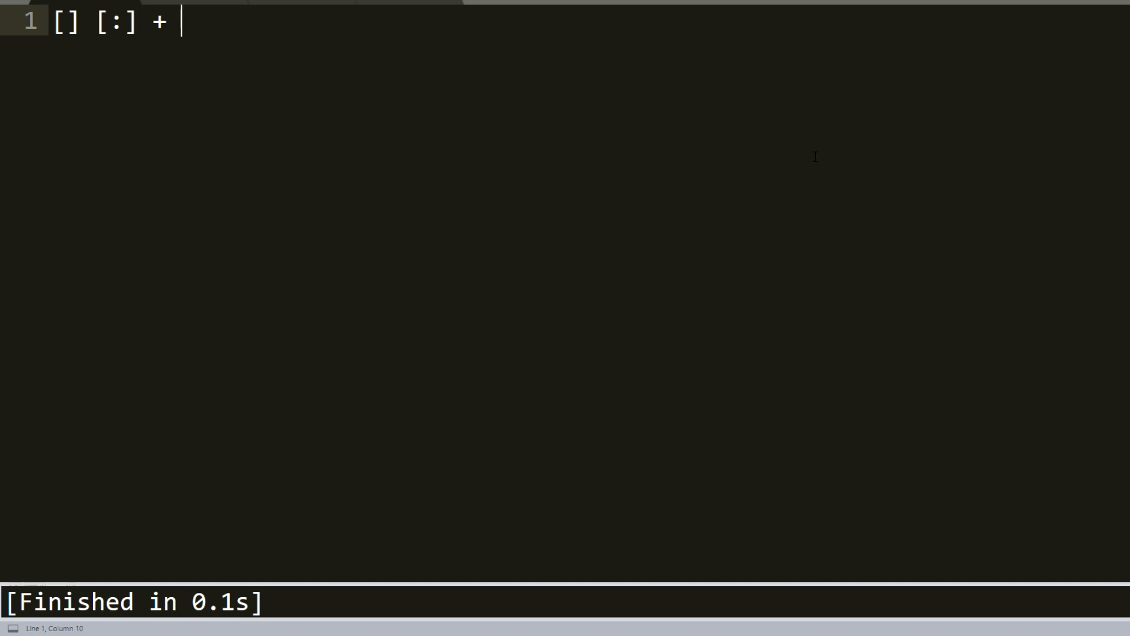
{"action": "type", "text": "*"}
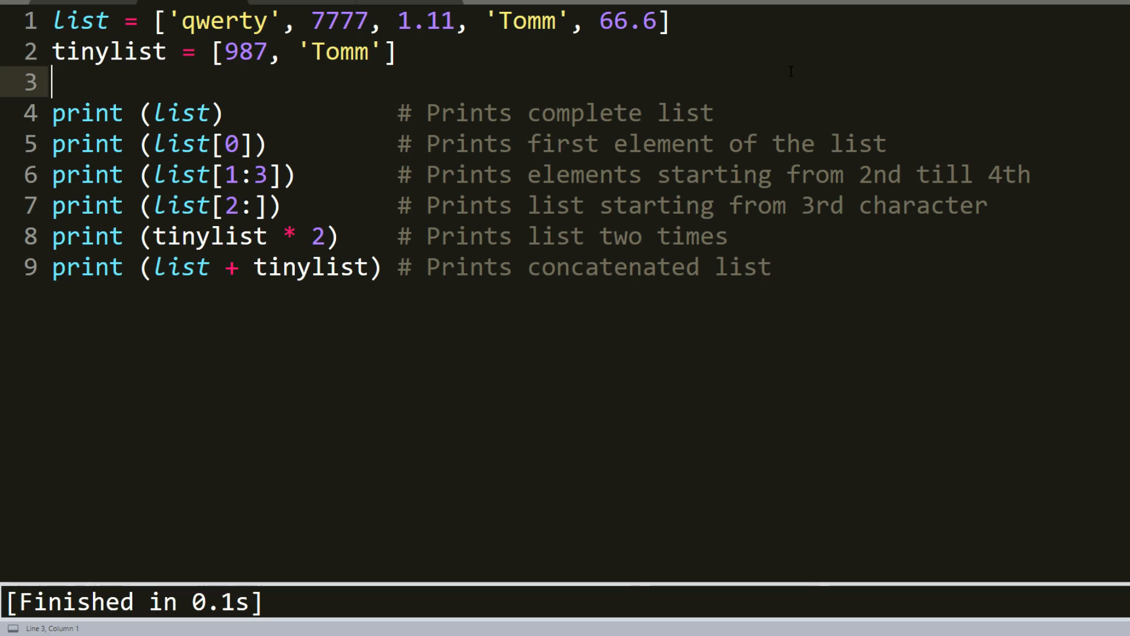
{"action": "mouse_move", "coordinate": [341, 89]}
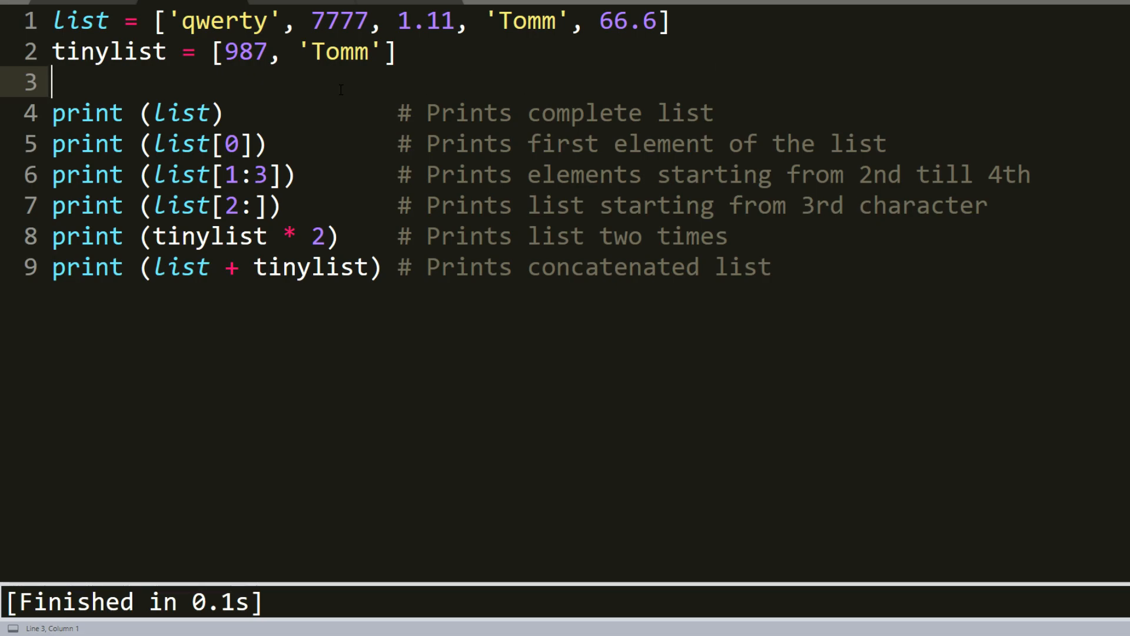
Highlight parts of the list definitions and line 7 comment to explain the six printed results
{"action": "left_click", "coordinate": [772, 267]}
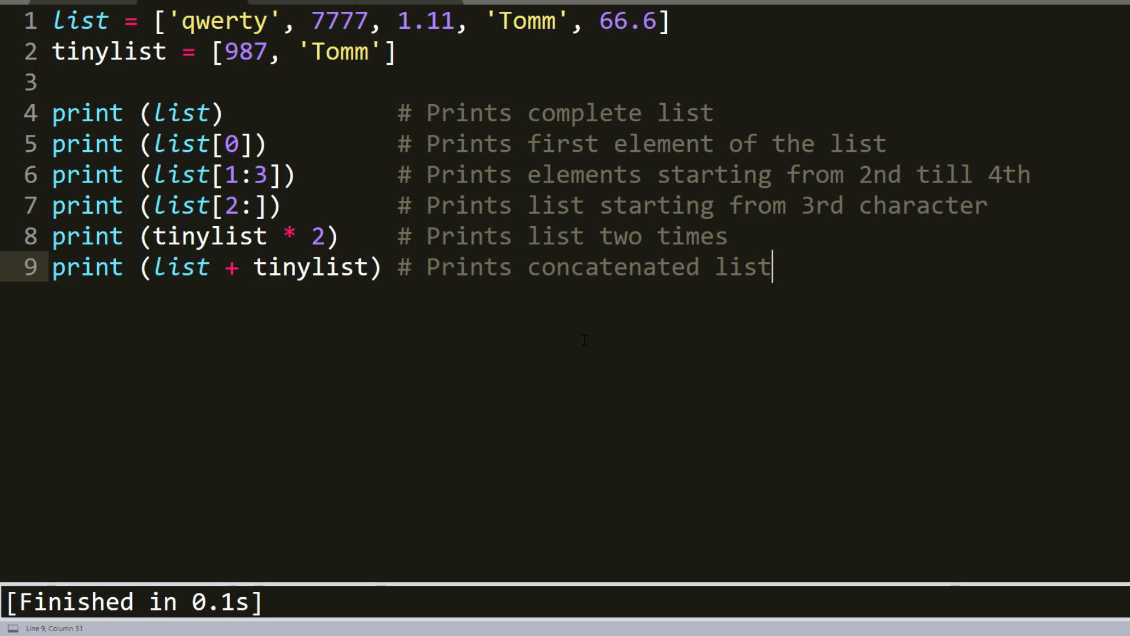
{"action": "mouse_move", "coordinate": [809, 582]}
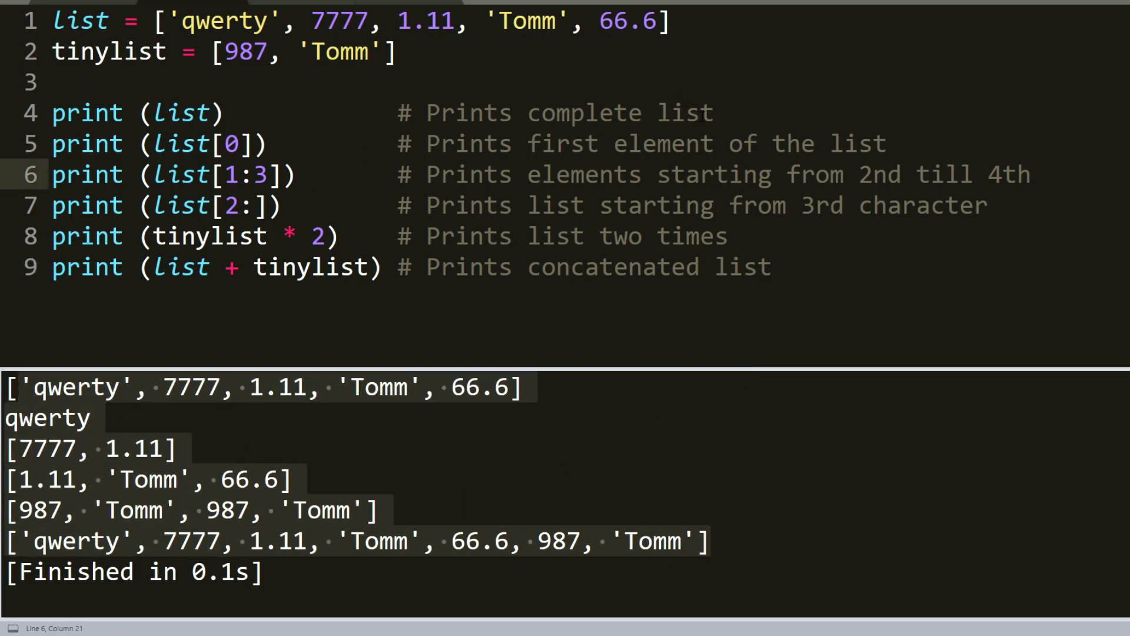
{"action": "left_click_drag", "start_coordinate": [155, 113], "coordinate": [696, 112]}
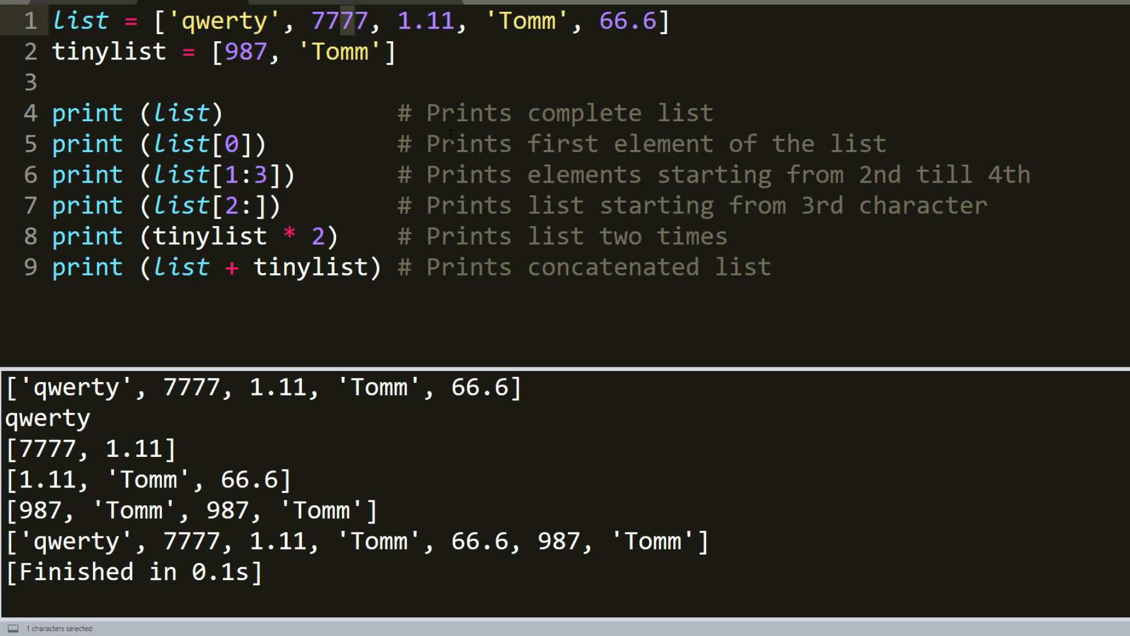
{"action": "left_click_drag", "start_coordinate": [133, 205], "coordinate": [573, 205]}
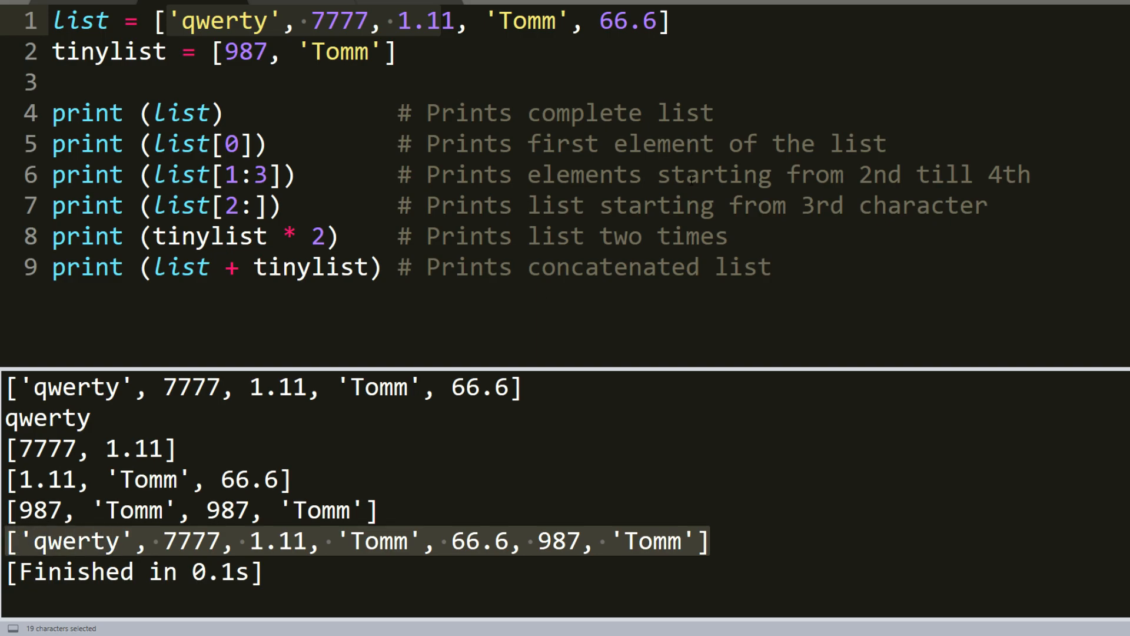
{"action": "left_click", "coordinate": [684, 206]}
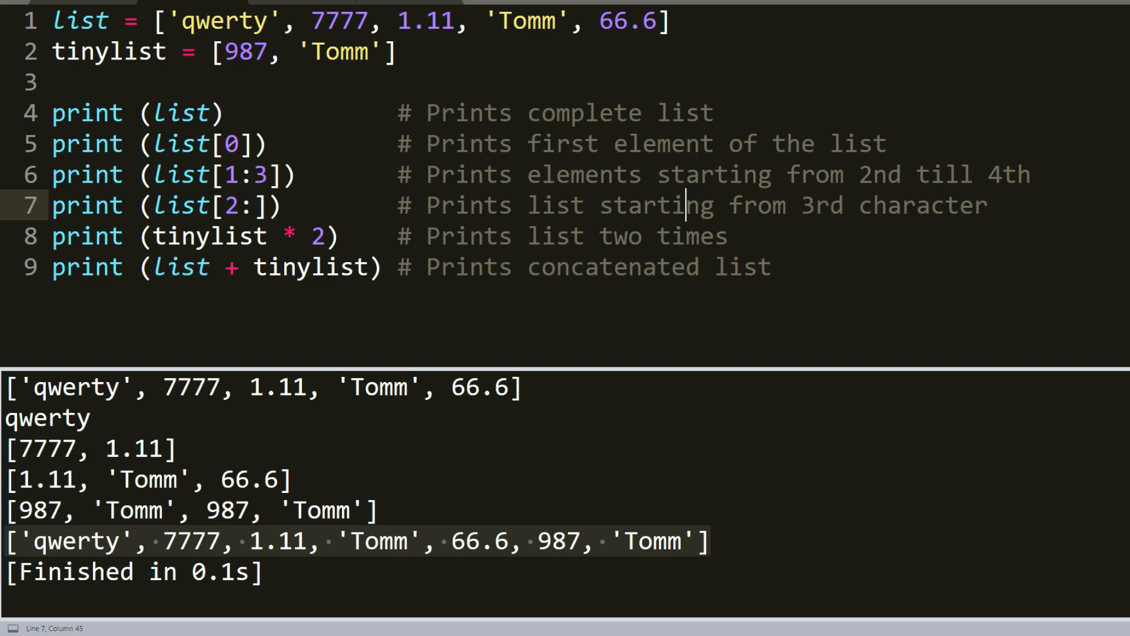
{"action": "left_click", "coordinate": [771, 266]}
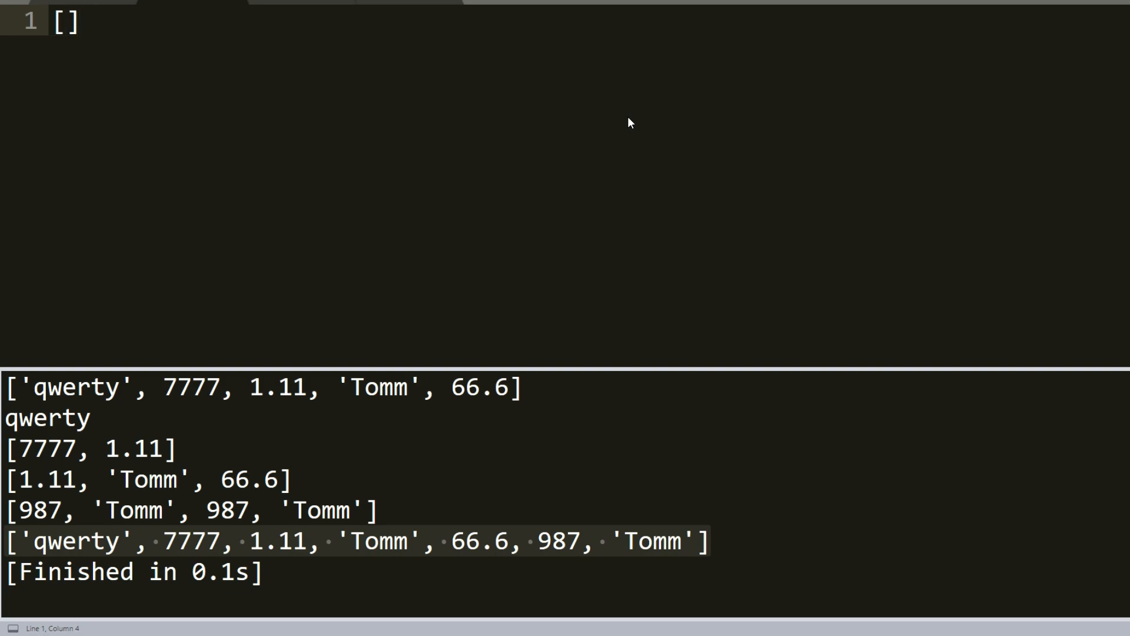
Type () beside the empty brackets to contrast tuple and list notation
{"action": "type", "text": "()"}
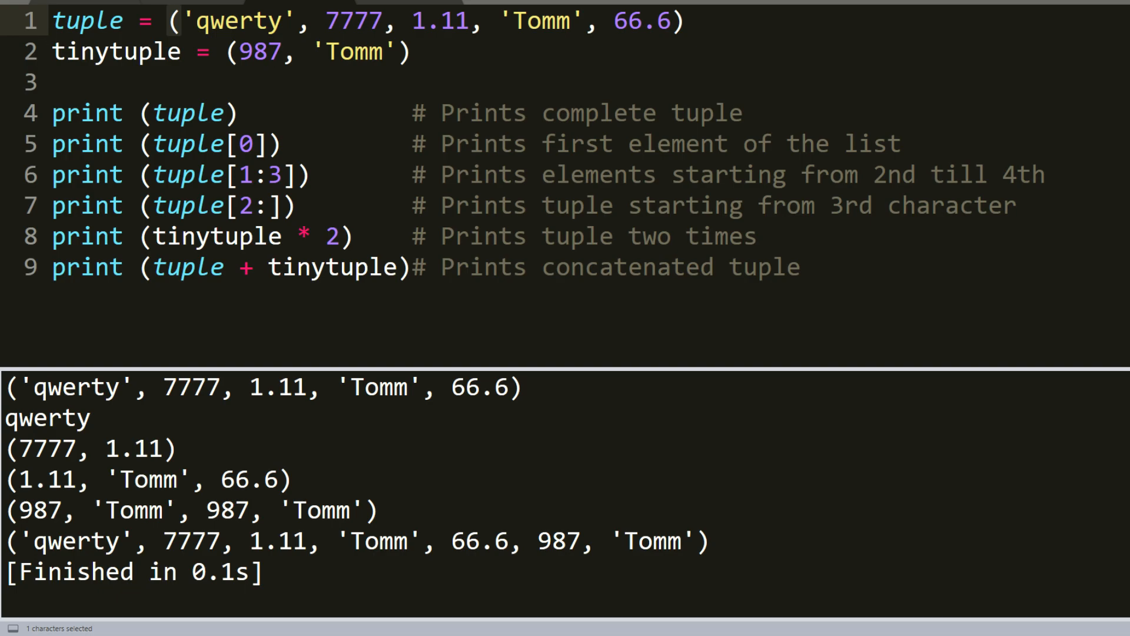
Highlight the word tuple on line 1, then return to the last print line
{"action": "double_click", "coordinate": [88, 20]}
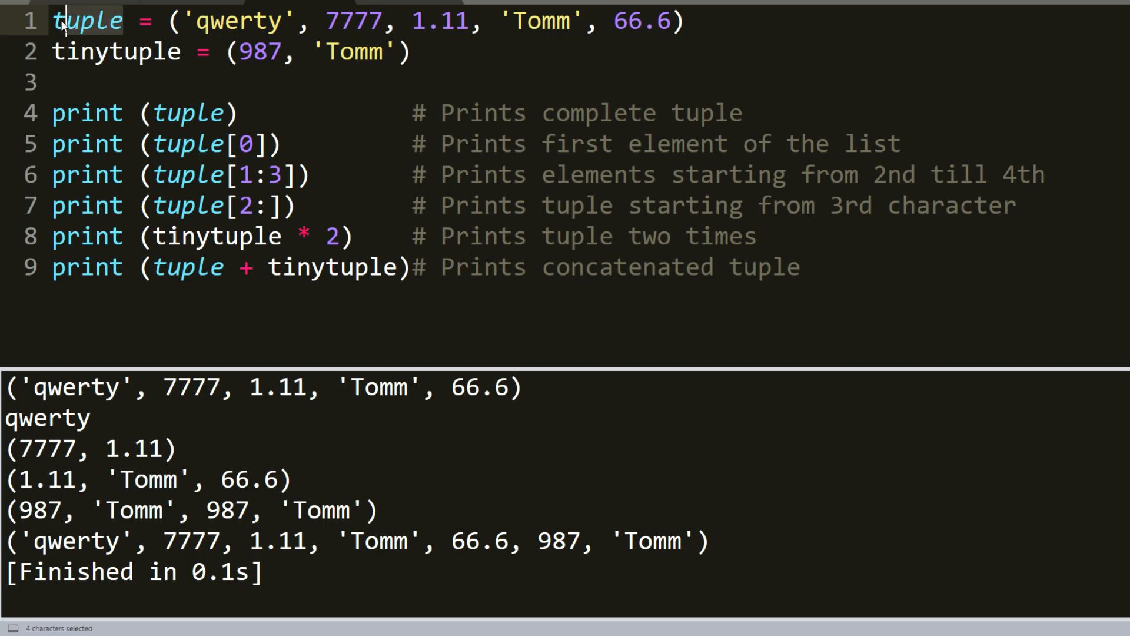
{"action": "left_click", "coordinate": [166, 52]}
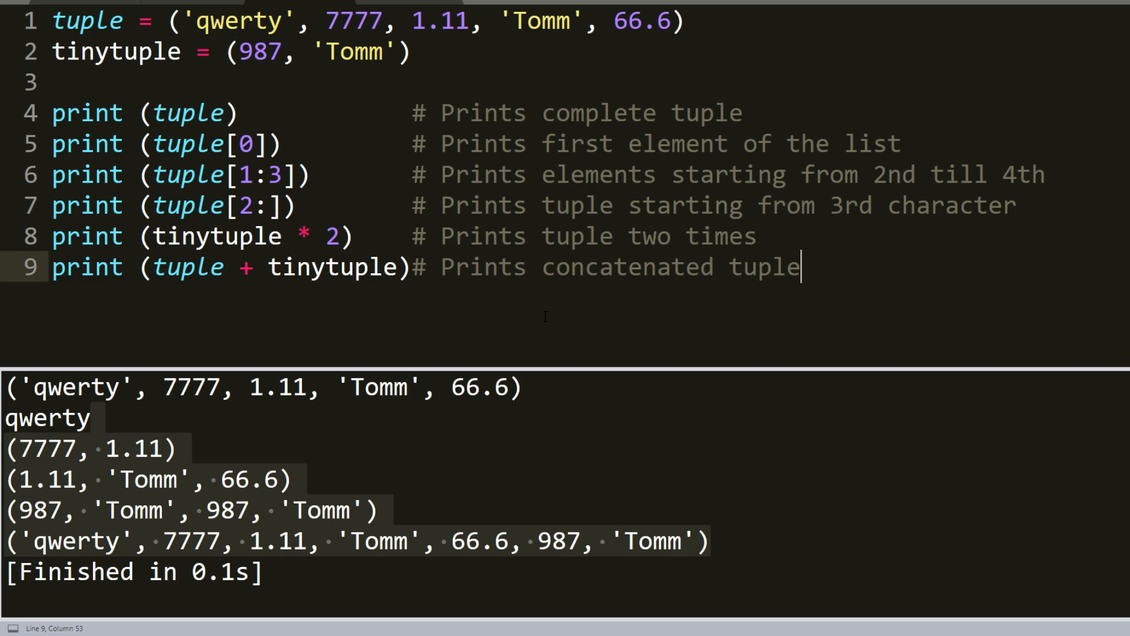
Add a new line assigning 200 to tuple[2] to demonstrate the TypeError
{"action": "key", "text": "enter"}
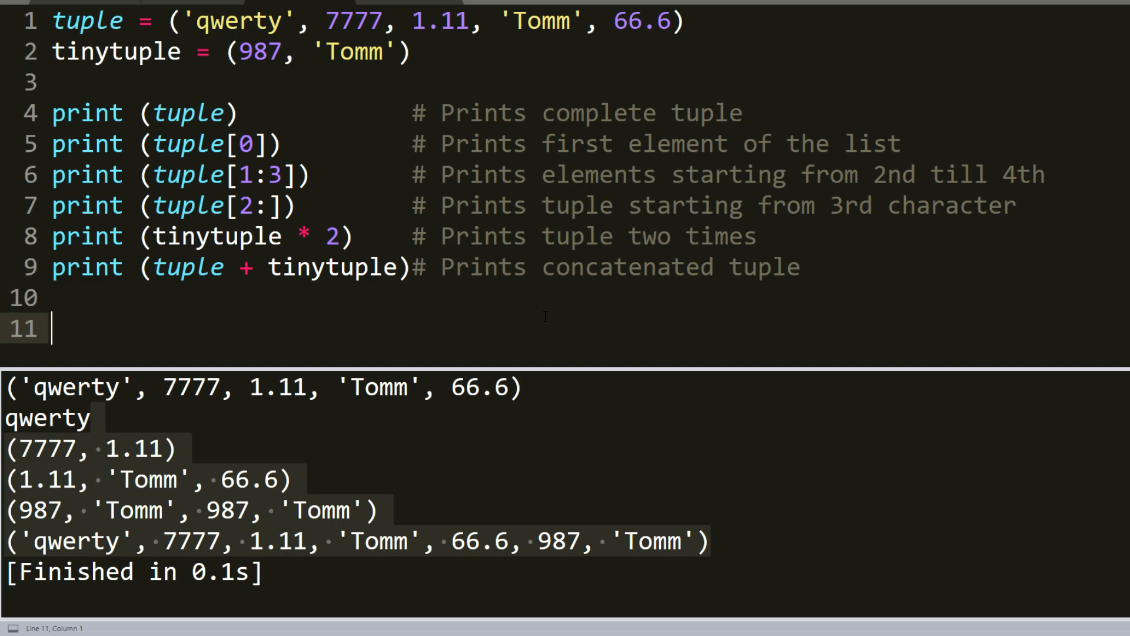
{"action": "type", "text": "t"}
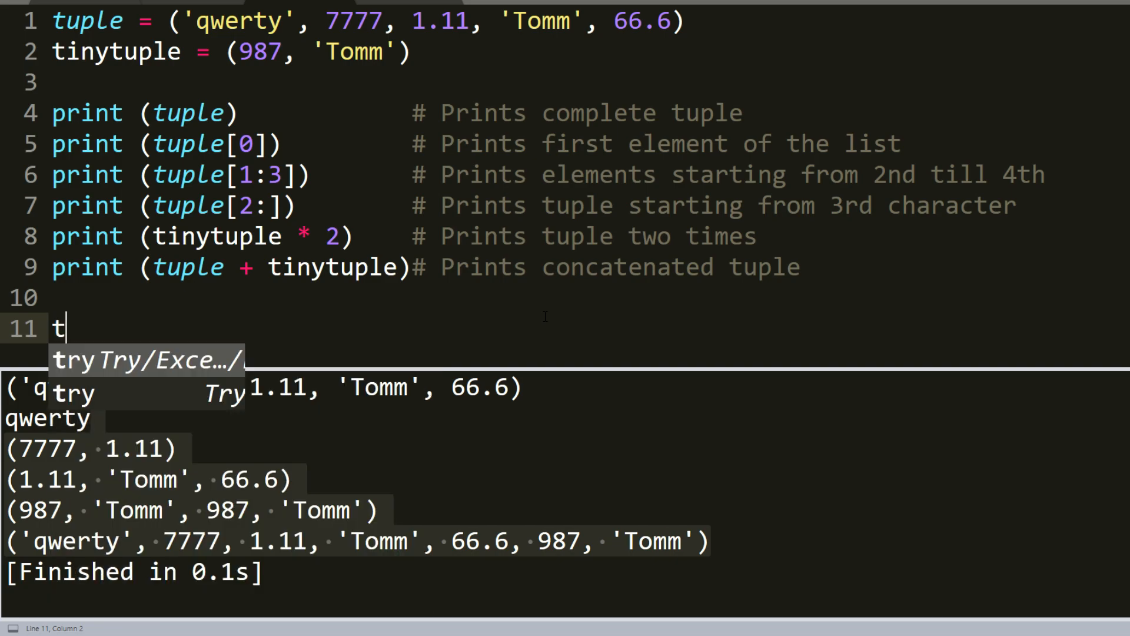
{"action": "type", "text": "uple"}
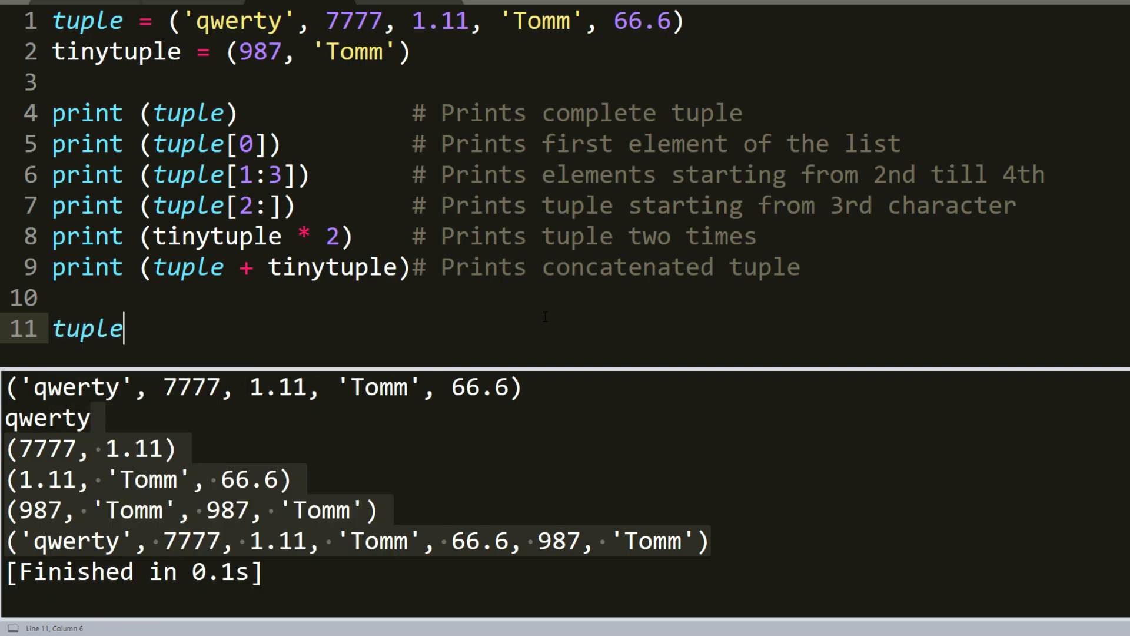
{"action": "type", "text": "[2]"}
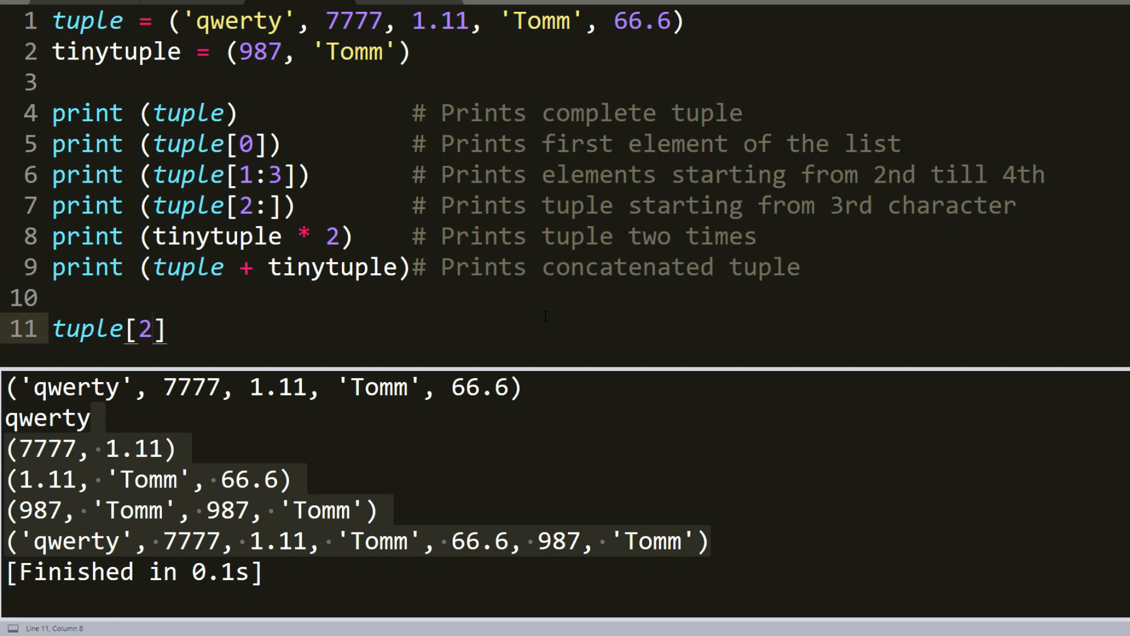
{"action": "type", "text": "= 200"}
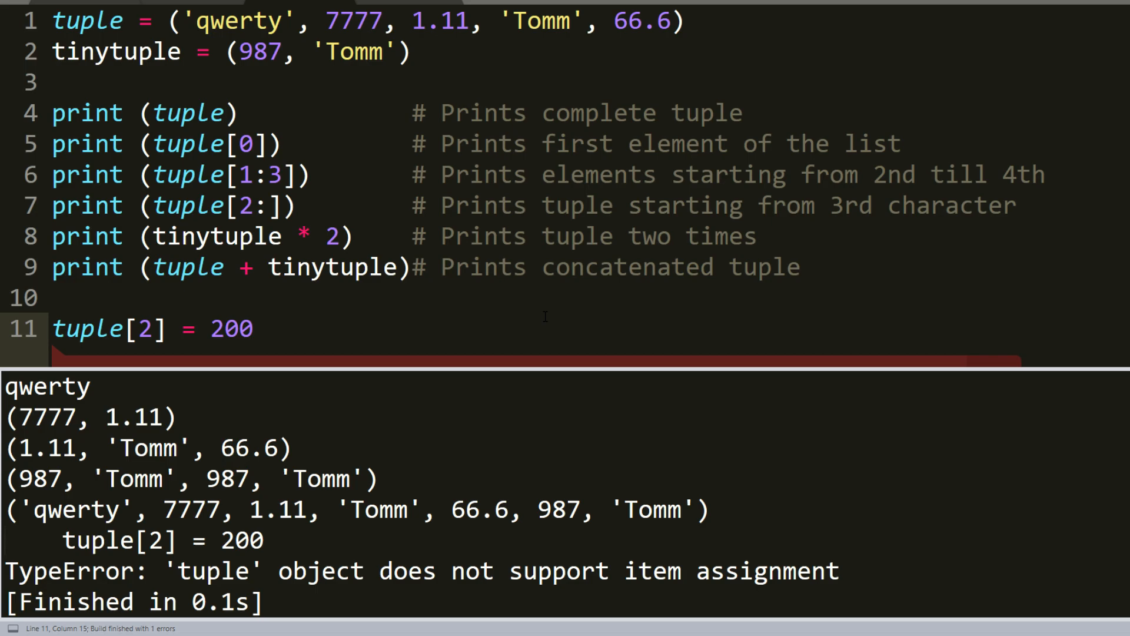
{"action": "mouse_move", "coordinate": [425, 592]}
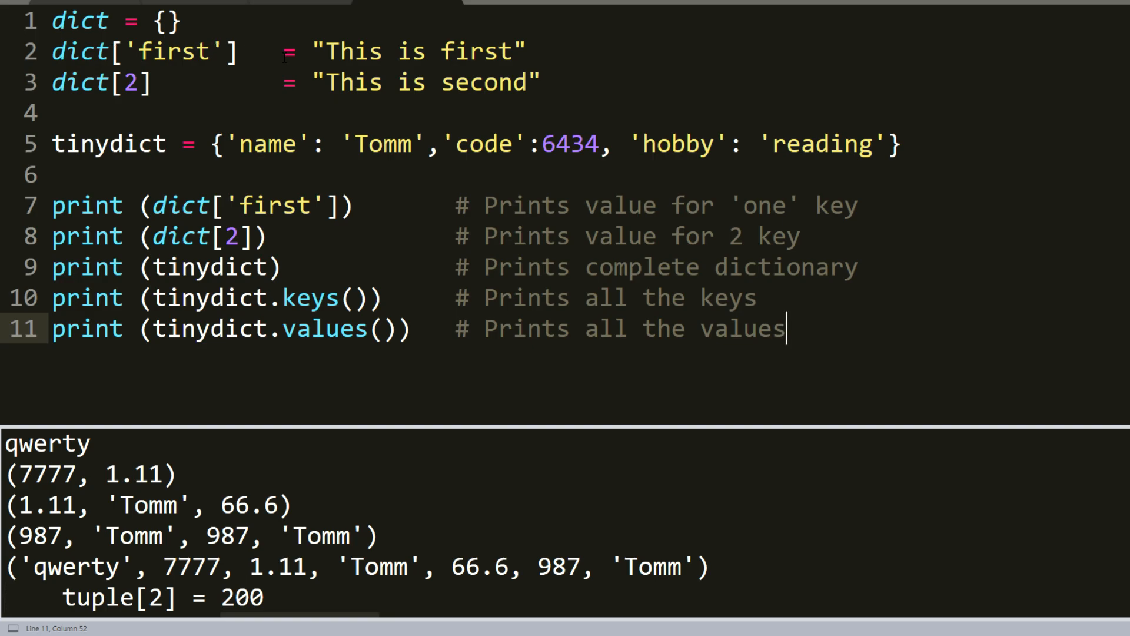
Select the dictionary line, code and build output to explain values, keys and contents
{"action": "left_click", "coordinate": [179, 20]}
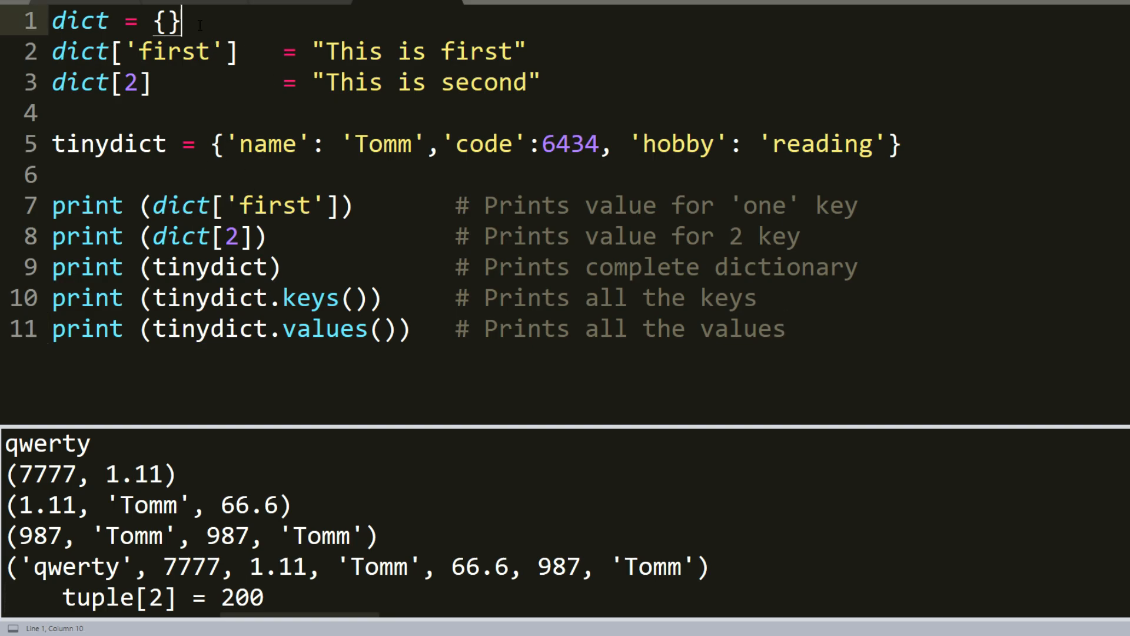
{"action": "double_click", "coordinate": [169, 20]}
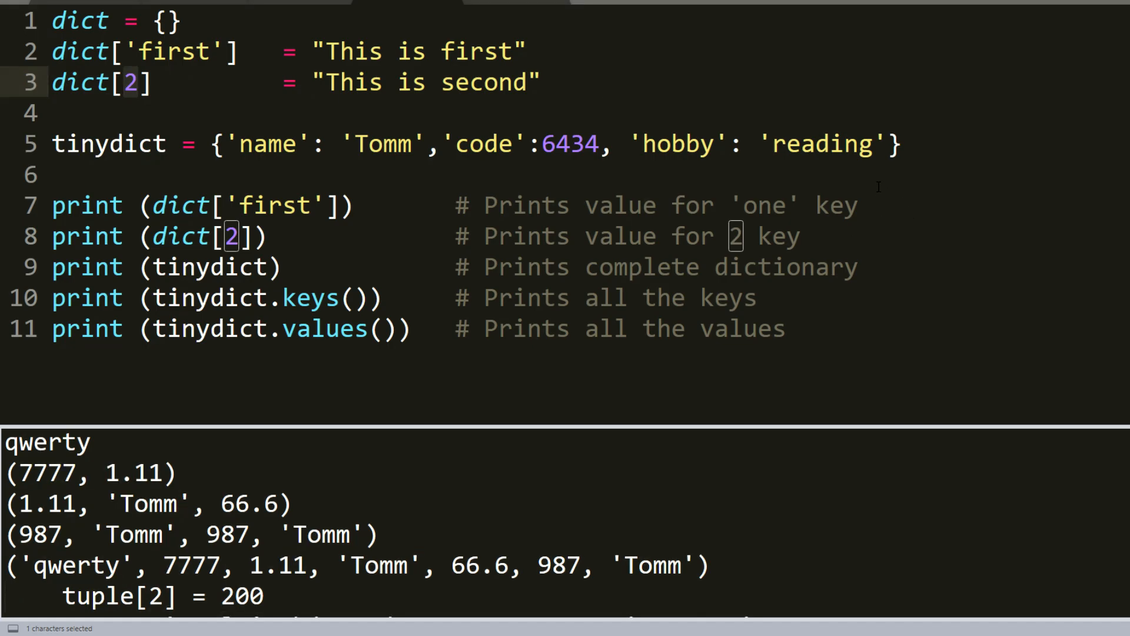
{"action": "left_click", "coordinate": [108, 144]}
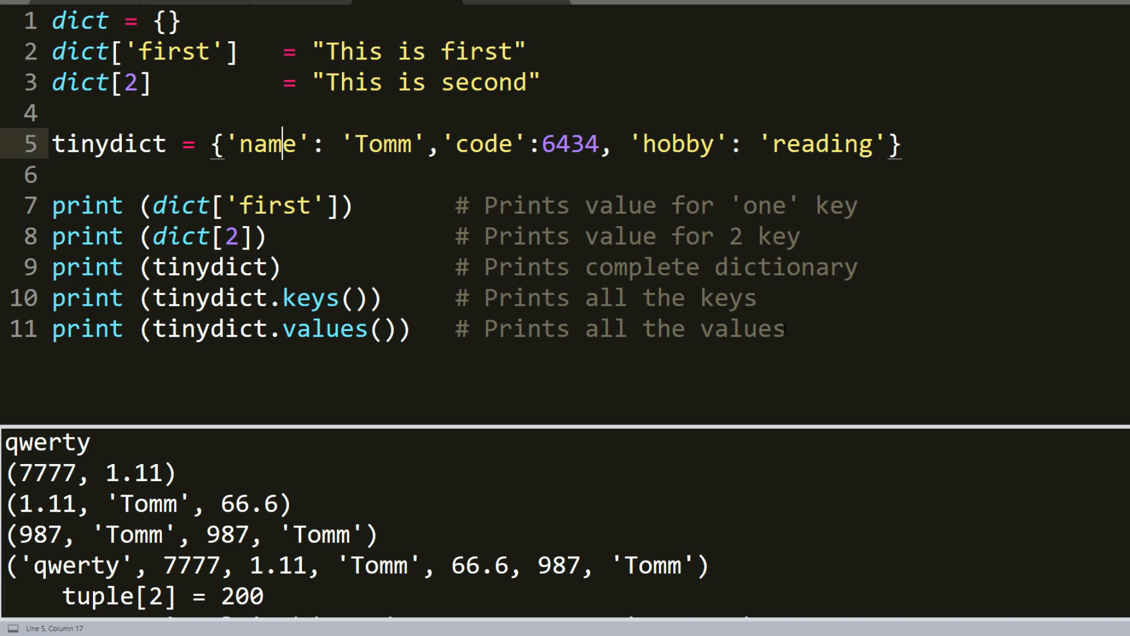
{"action": "left_click_drag", "start_coordinate": [52, 206], "coordinate": [785, 328]}
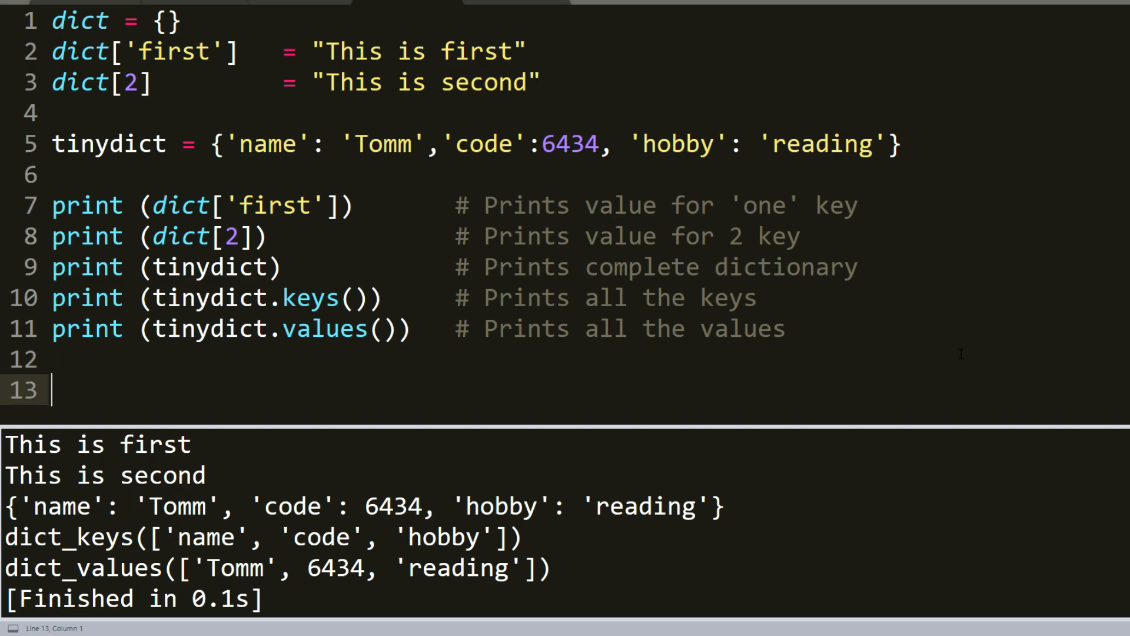
Add tinydict['City'] = 'London' and begin a print statement on the next line
{"action": "key", "text": "Backspace"}
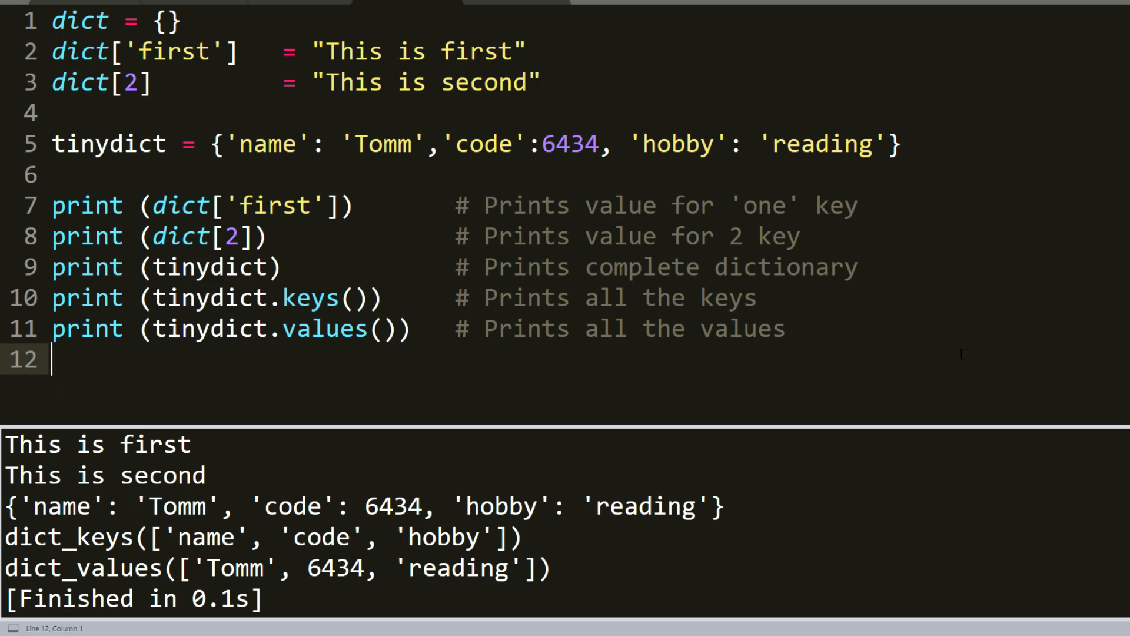
{"action": "type", "text": "tinydict"}
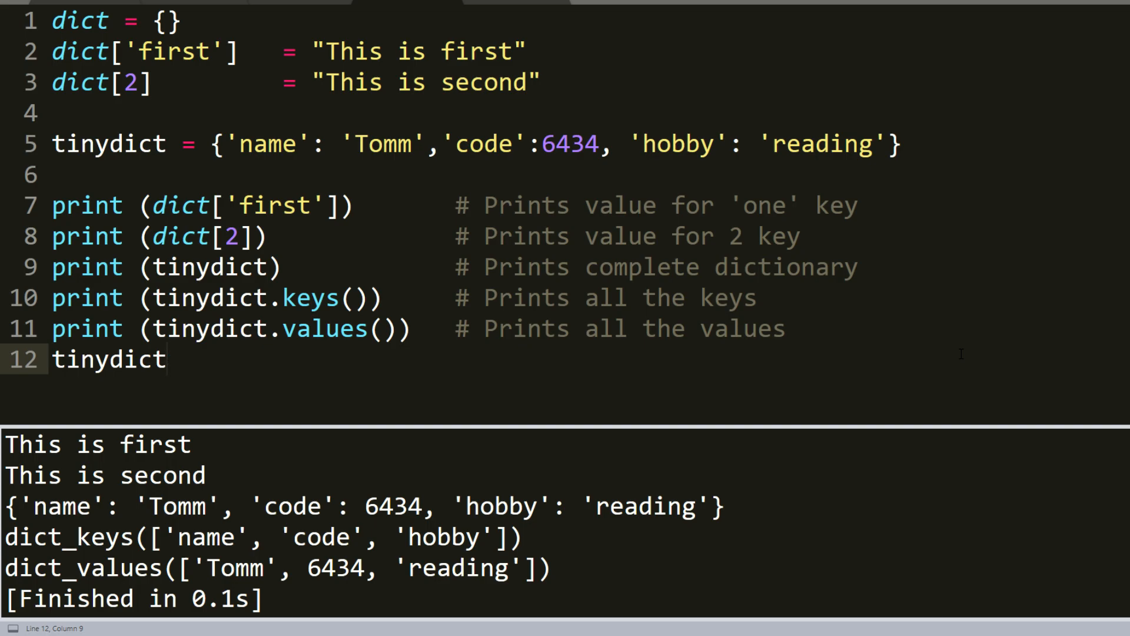
{"action": "type", "text": "['C"}
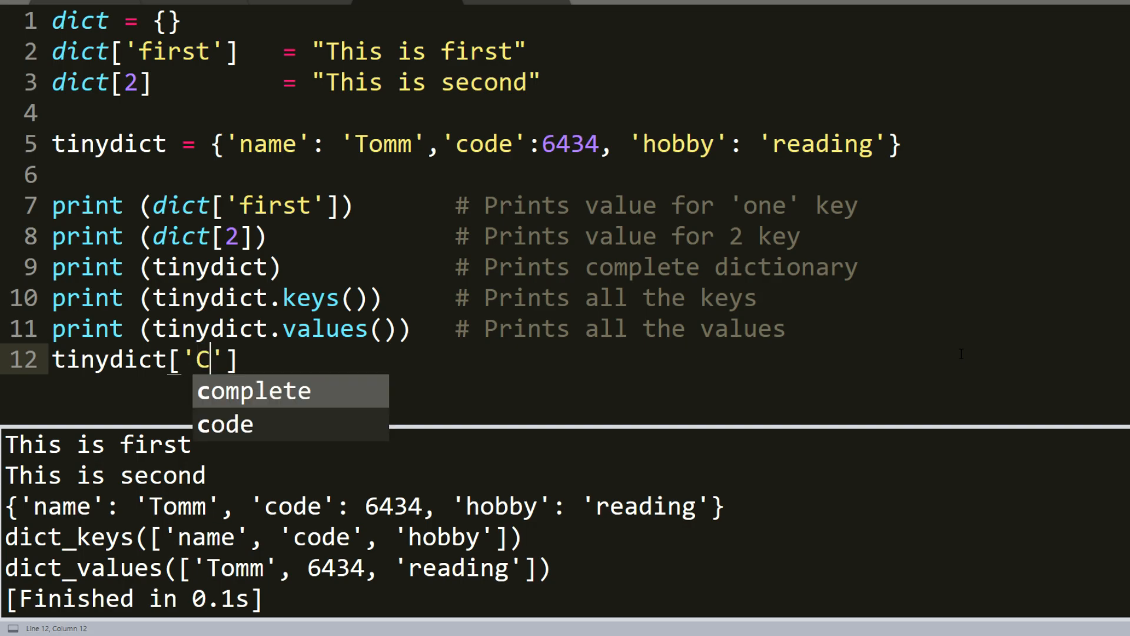
{"action": "type", "text": "ity"}
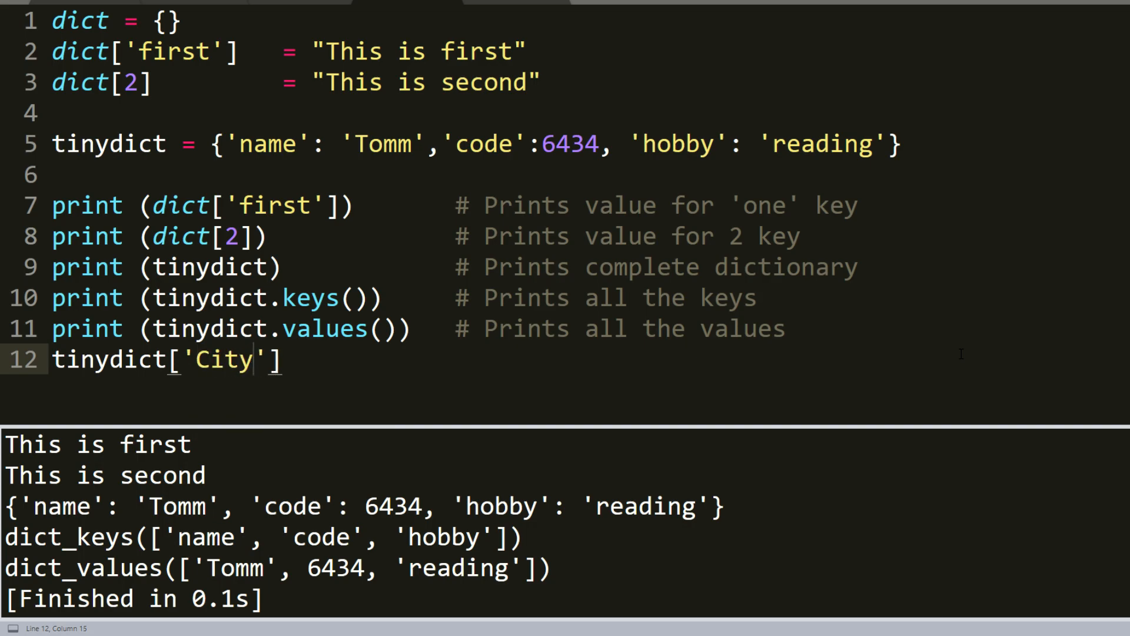
{"action": "type", "text": "="}
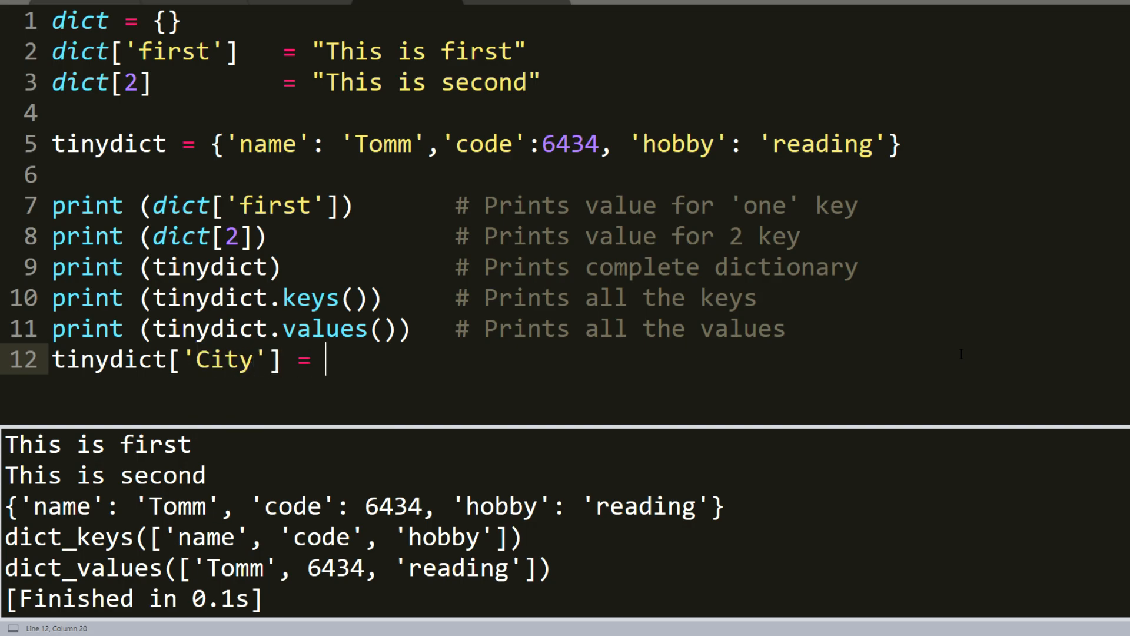
{"action": "type", "text": "'L'"}
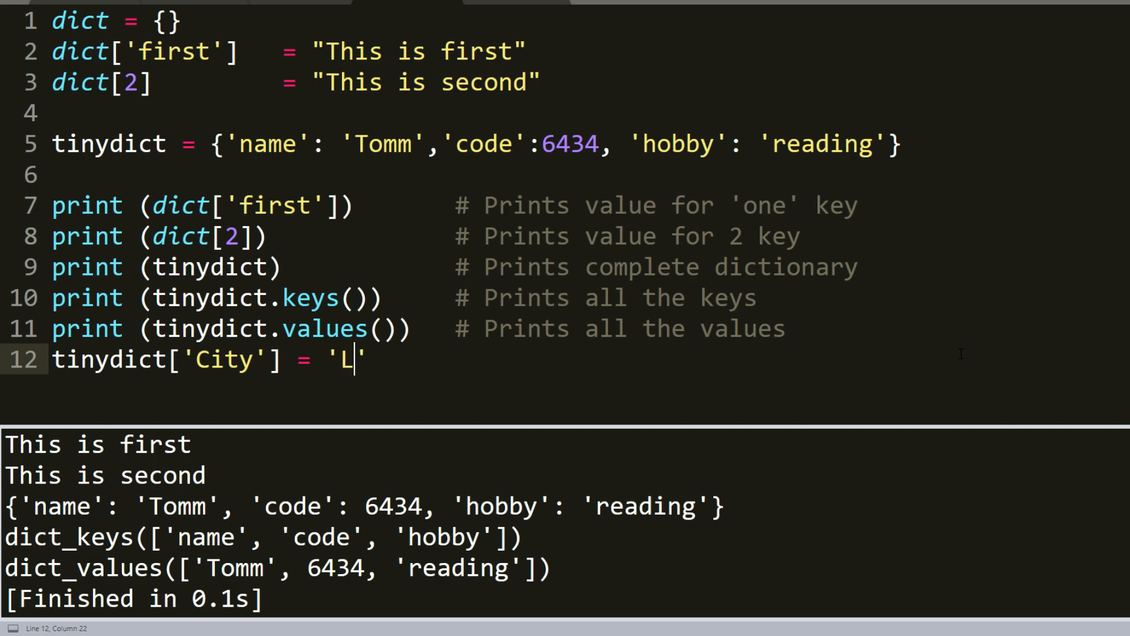
{"action": "type", "text": "ondon"}
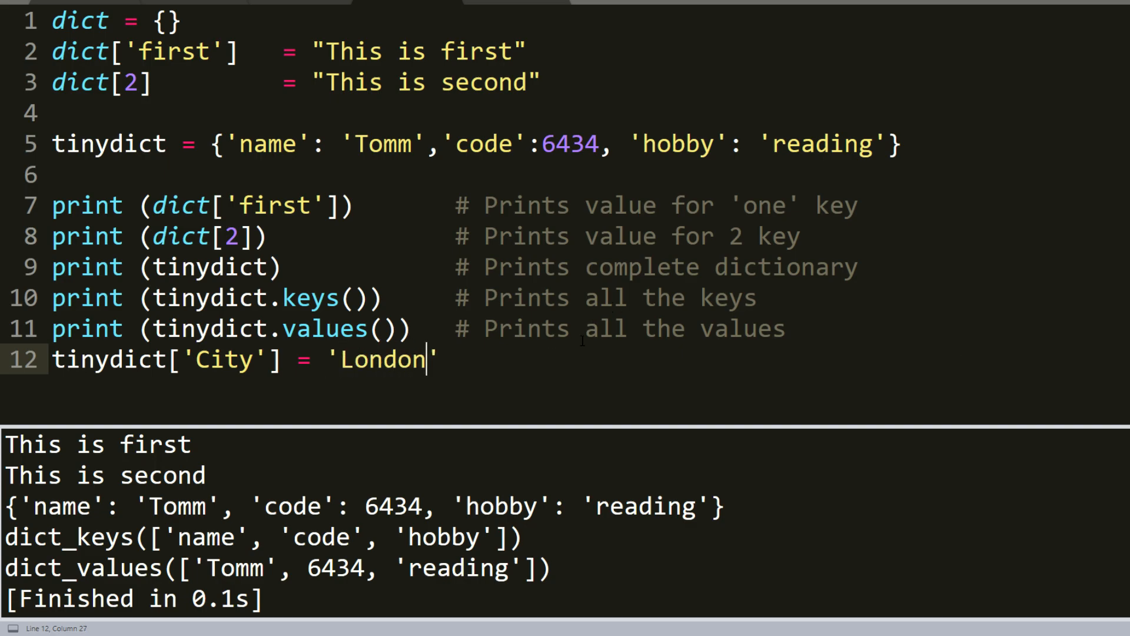
{"action": "key", "text": "enter"}
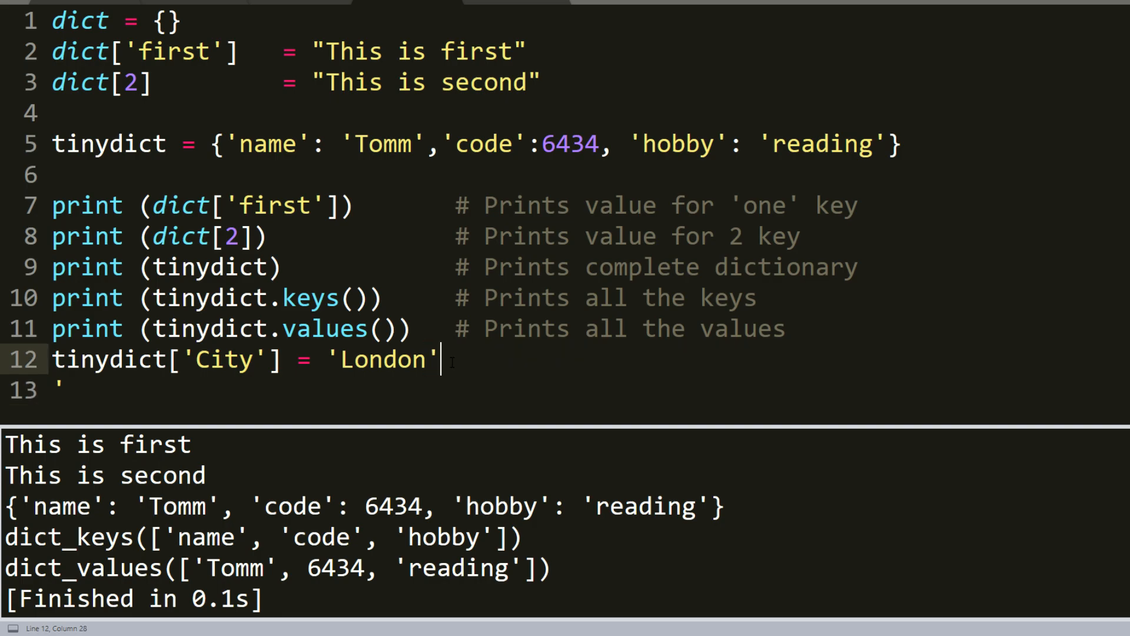
{"action": "key", "text": "backspace"}
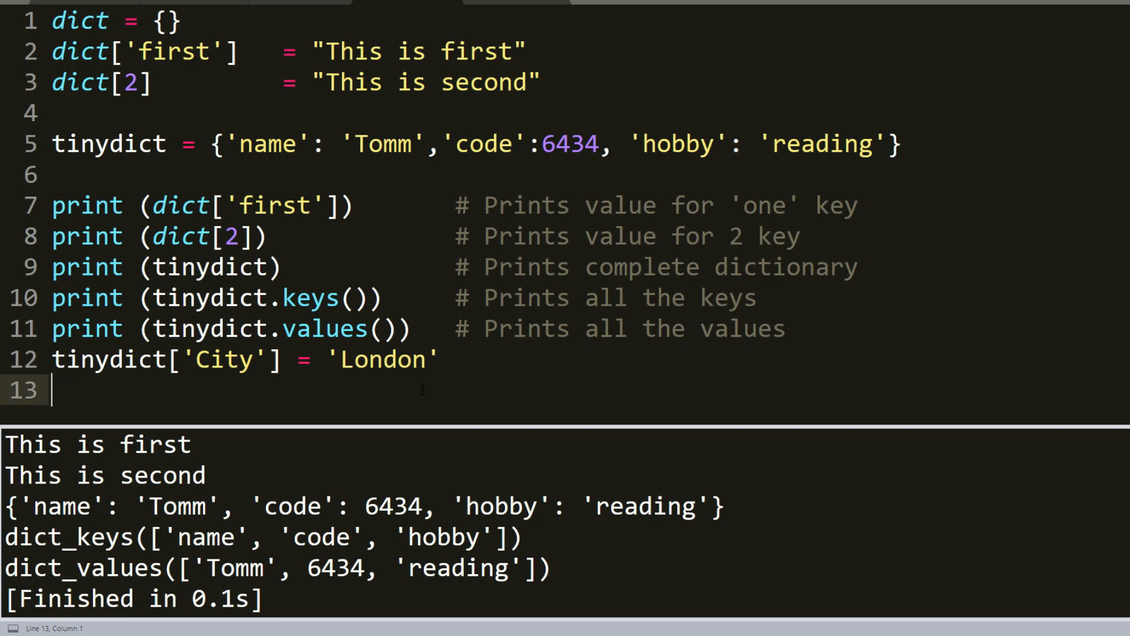
{"action": "type", "text": "print (tinydict"}
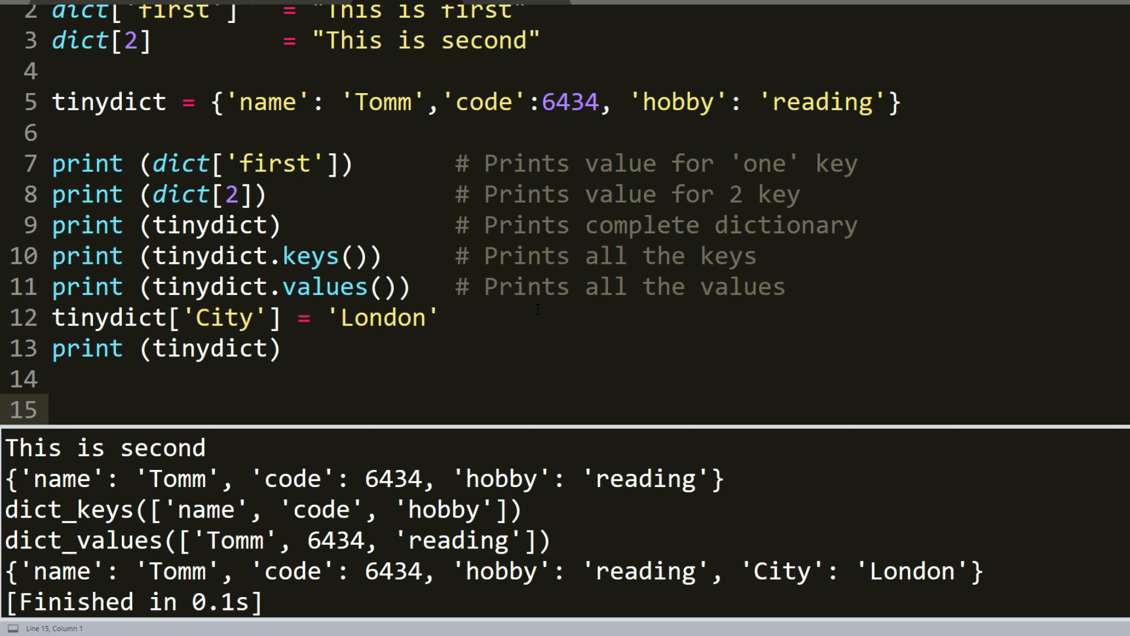
Type del tinydict['code'], completing tinydict with autocomplete
{"action": "type", "text": "del"}
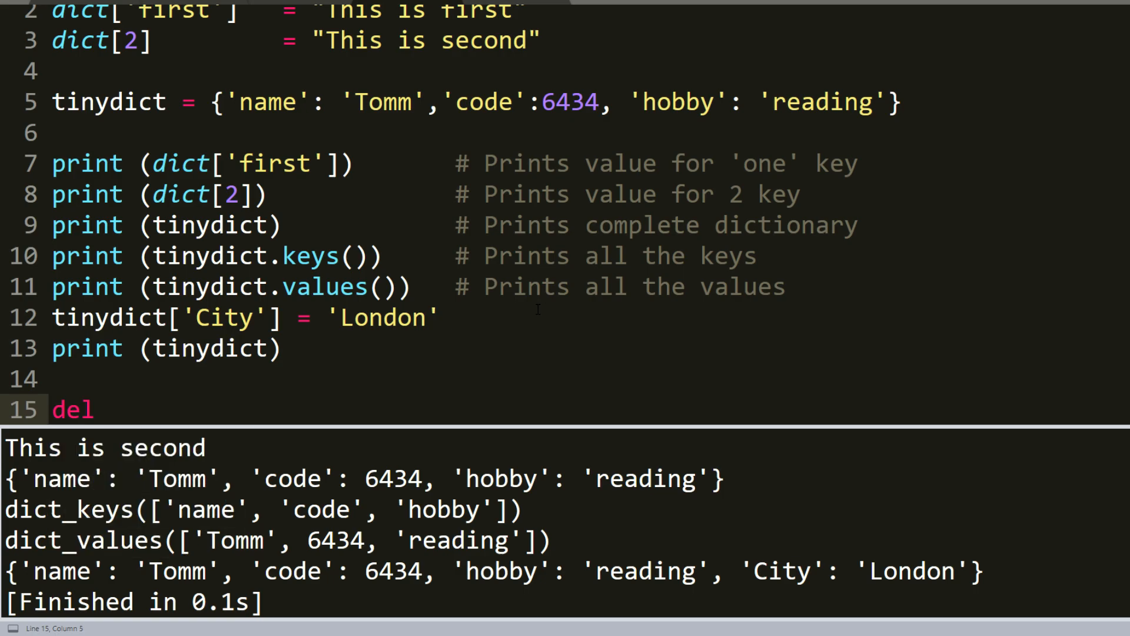
{"action": "type", "text": "ti"}
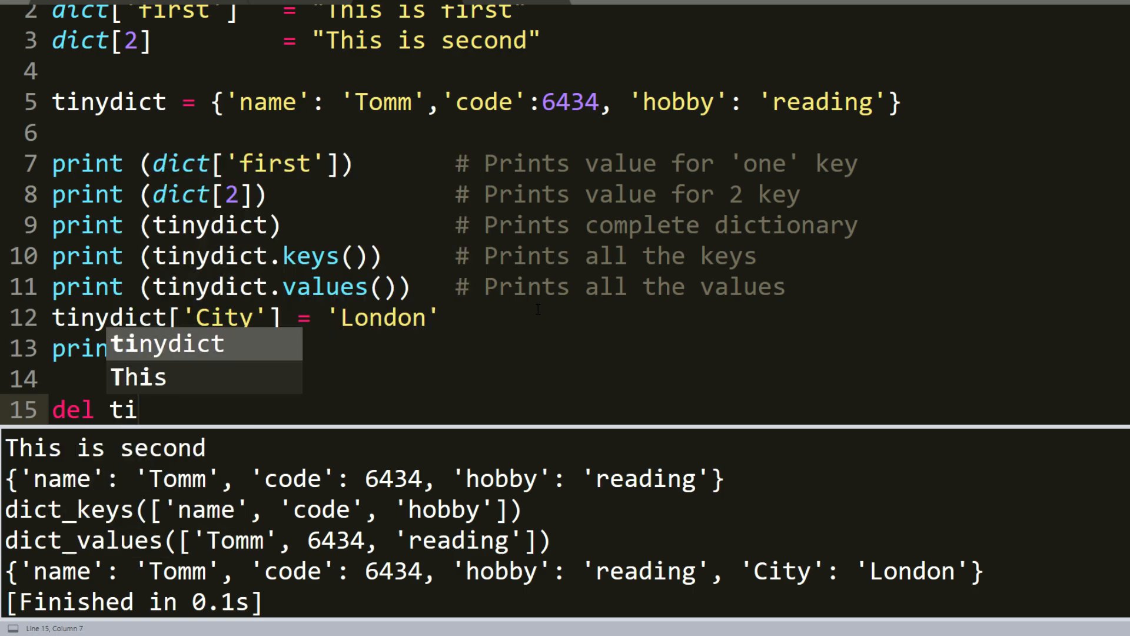
{"action": "type", "text": "nydict90"}
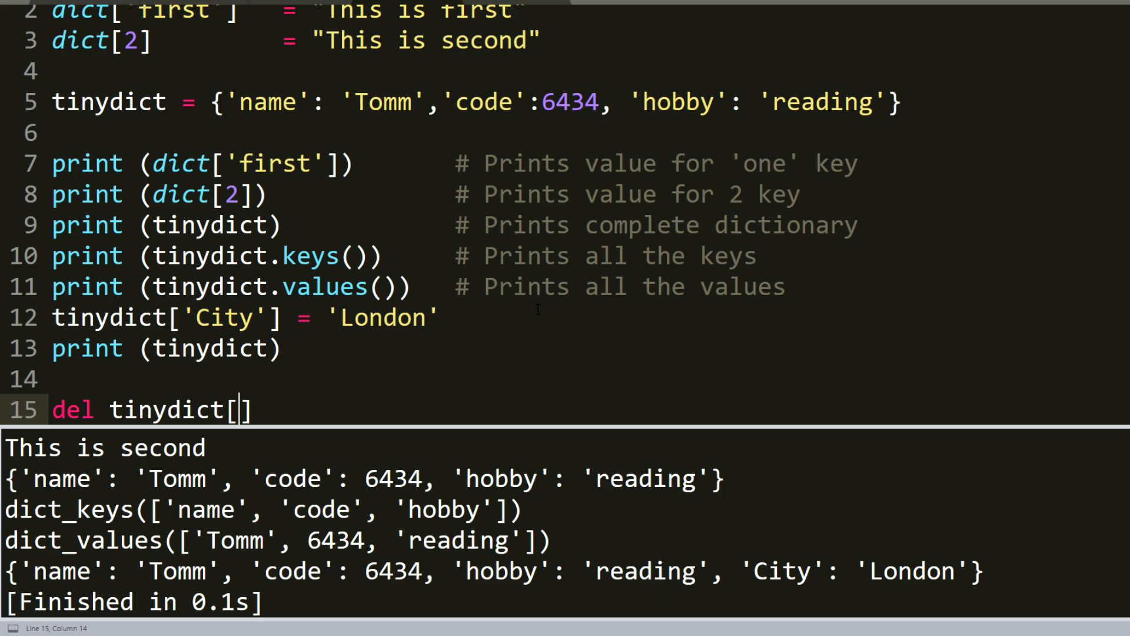
{"action": "type", "text": "code'"}
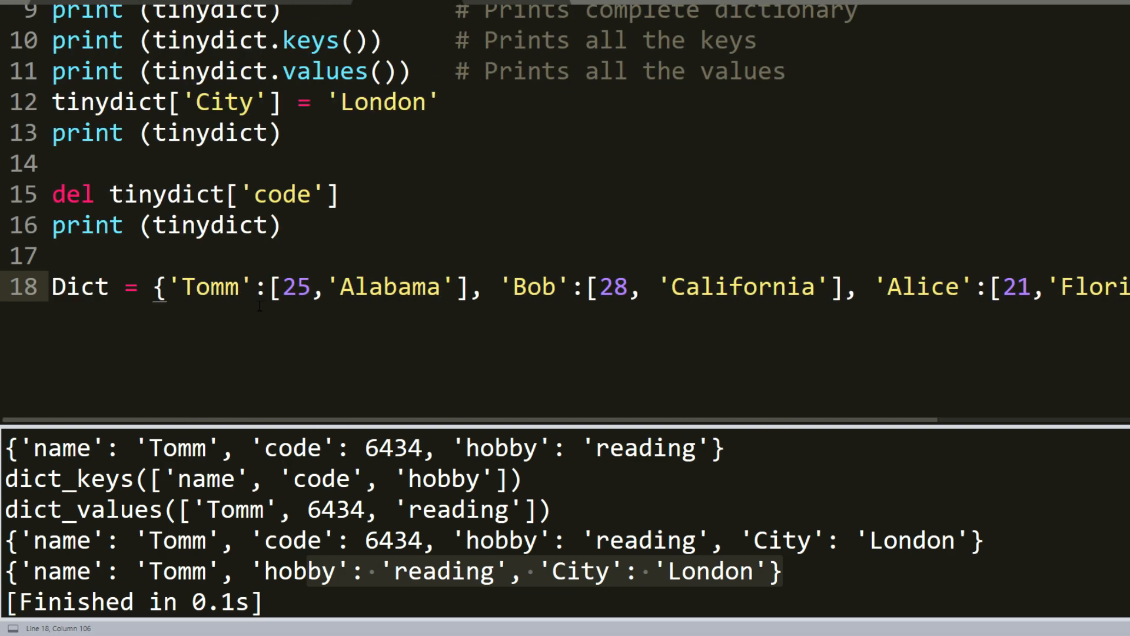
Split the four-person Dict onto separate lines and add print(Dict['Kevin'])
{"action": "key", "text": "enter"}
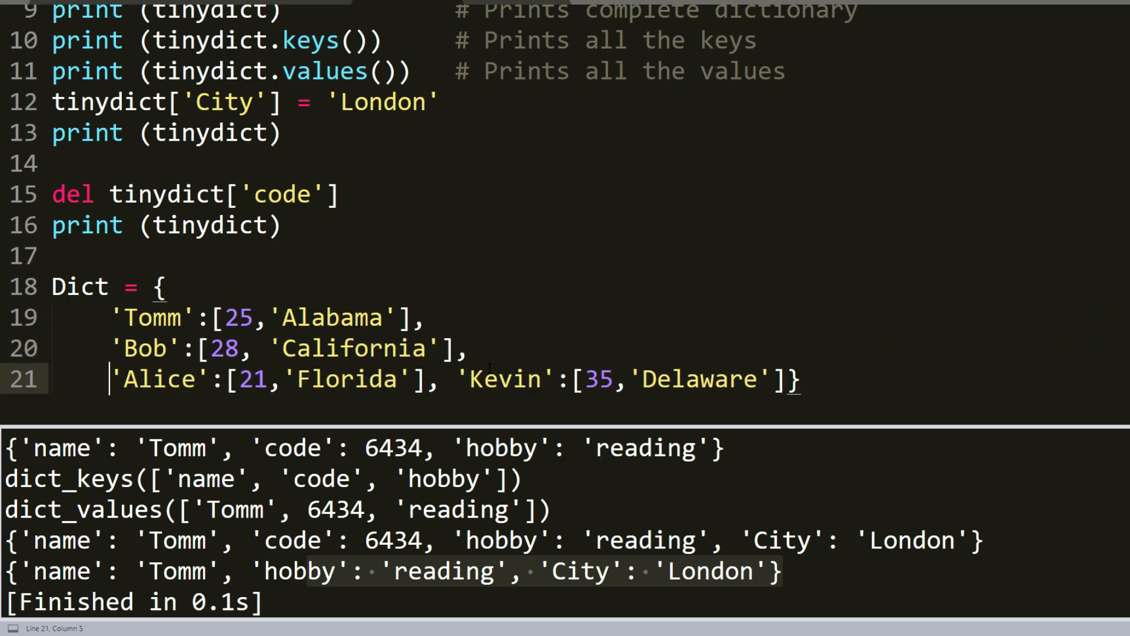
{"action": "key", "text": "enter"}
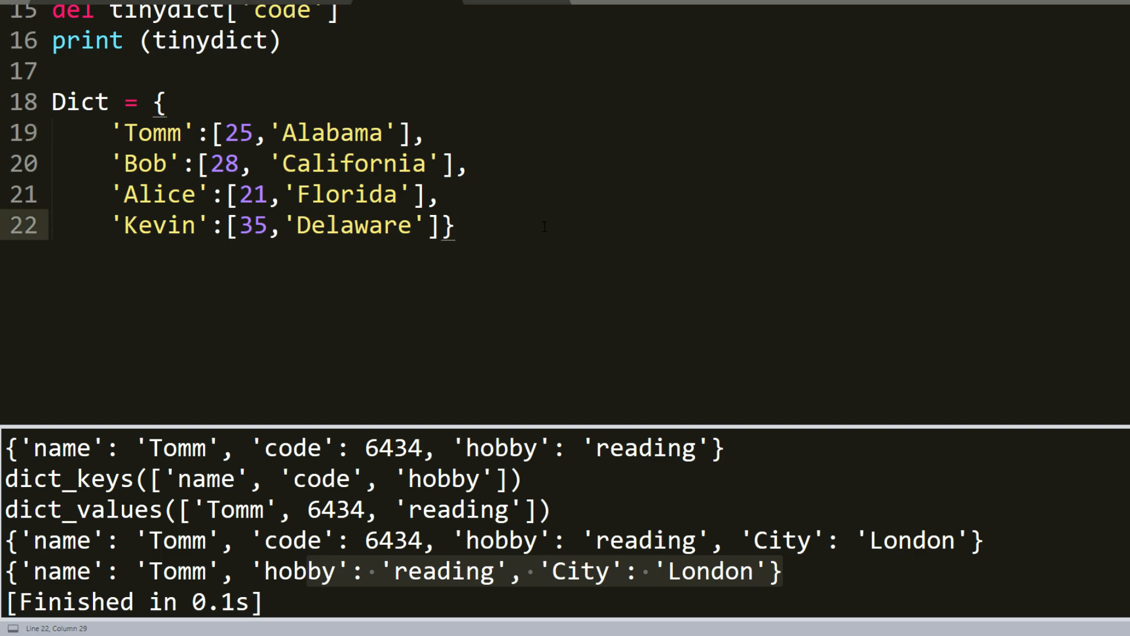
{"action": "type", "text": "print(Dict['Kevin'])"}
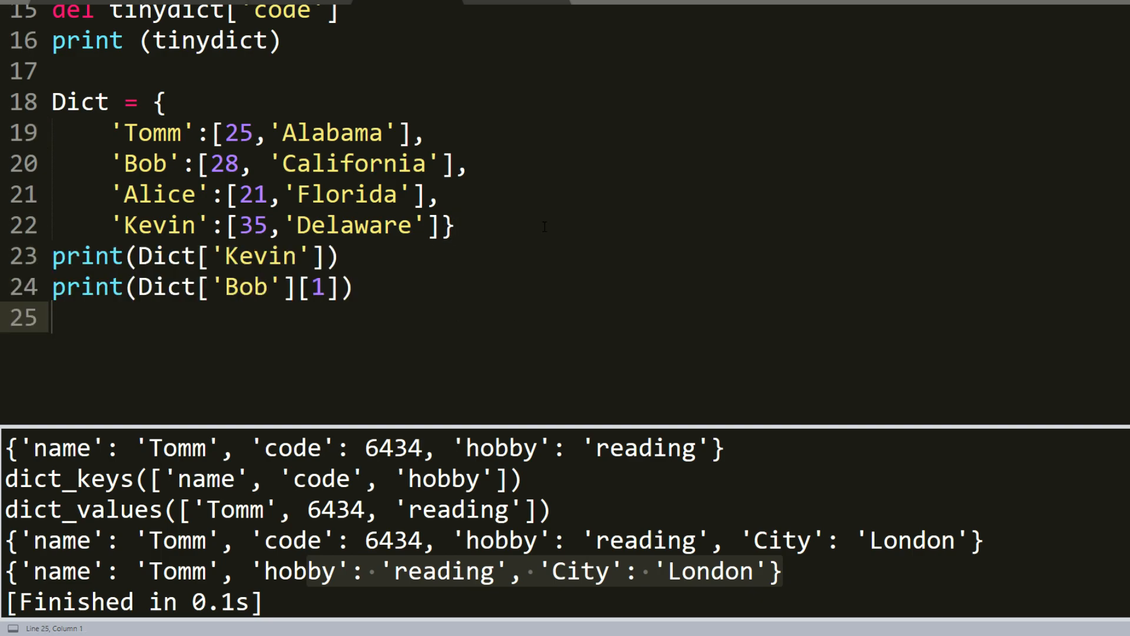
{"action": "left_click", "coordinate": [335, 257]}
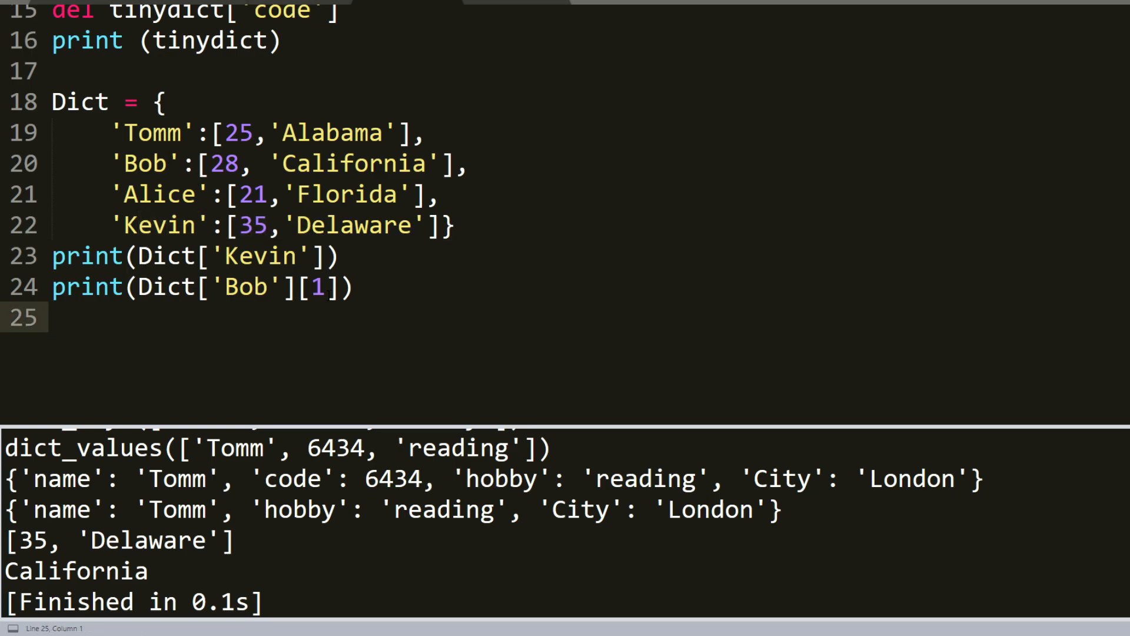
{"action": "mouse_move", "coordinate": [585, 380]}
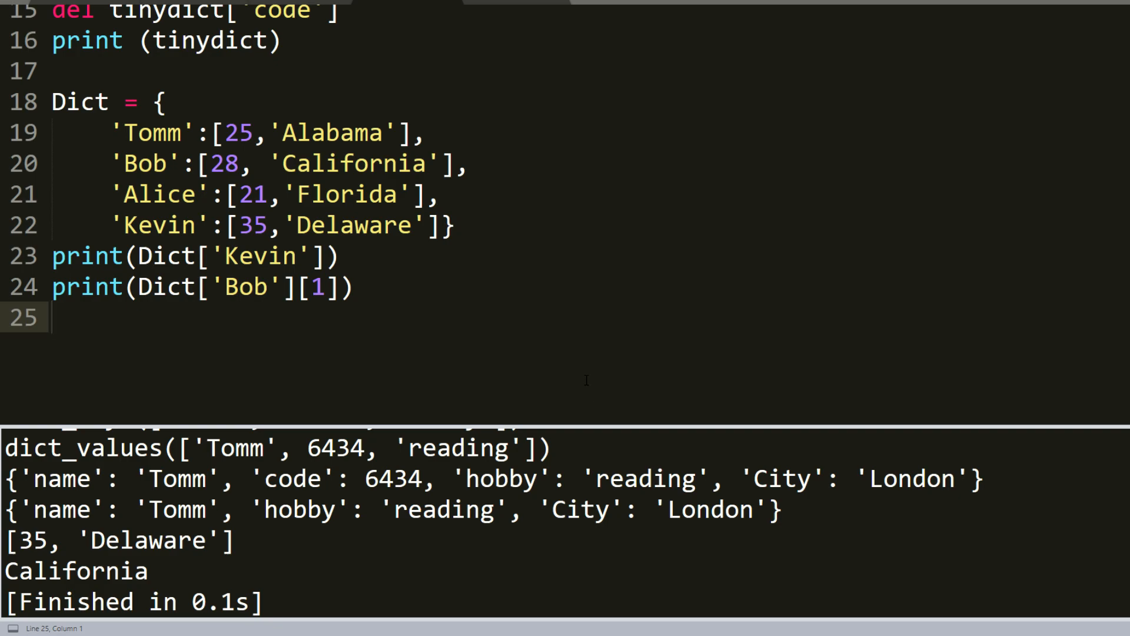